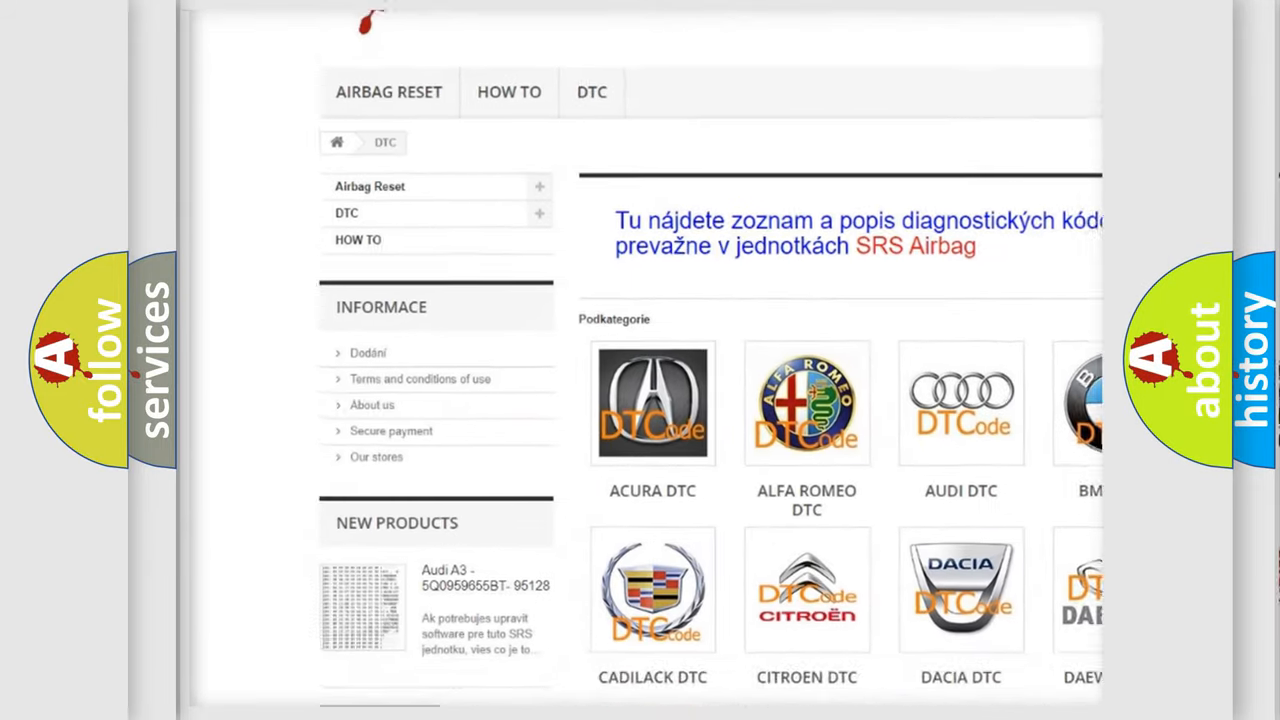
pyautogui.scroll(-3)
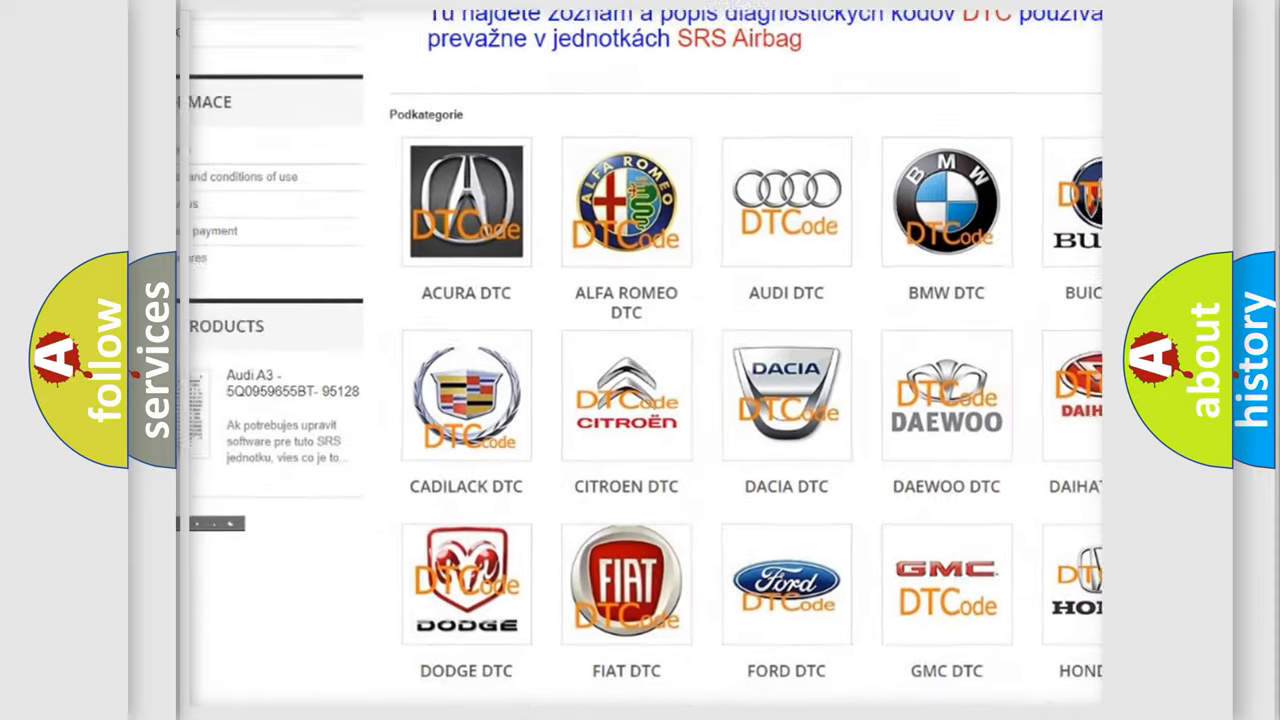
pyautogui.scroll(-3)
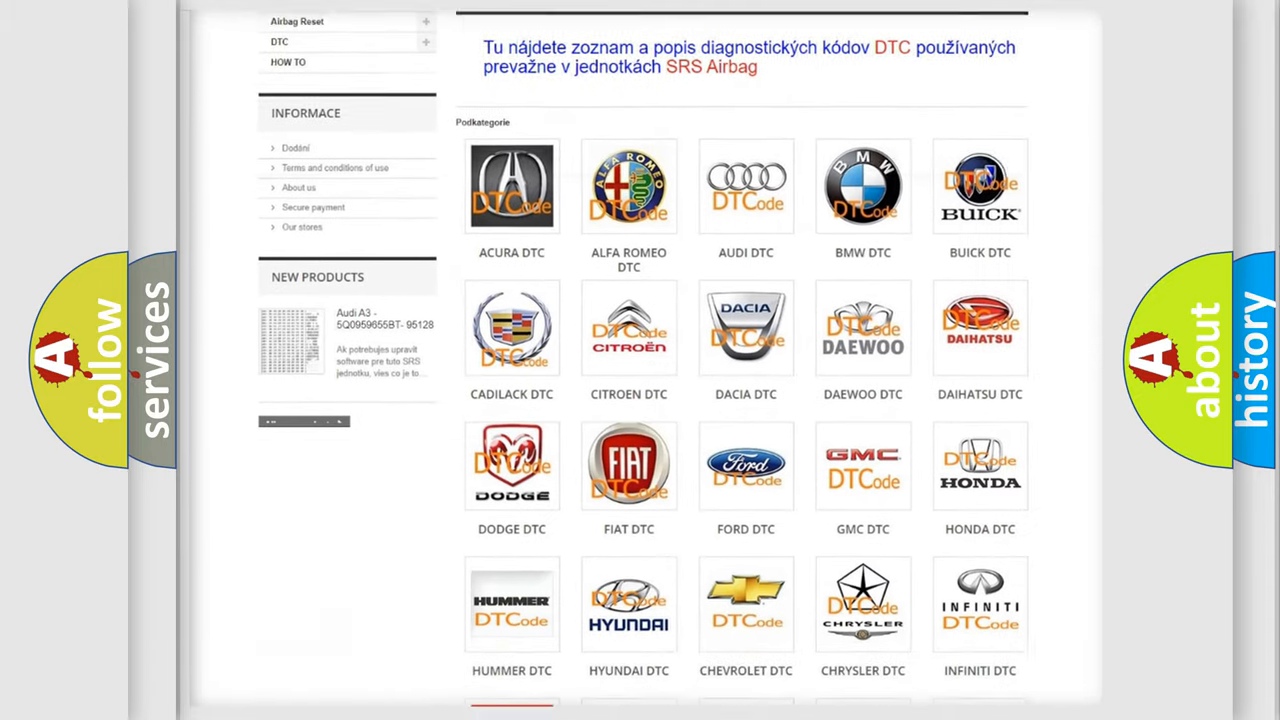
pyautogui.scroll(-3)
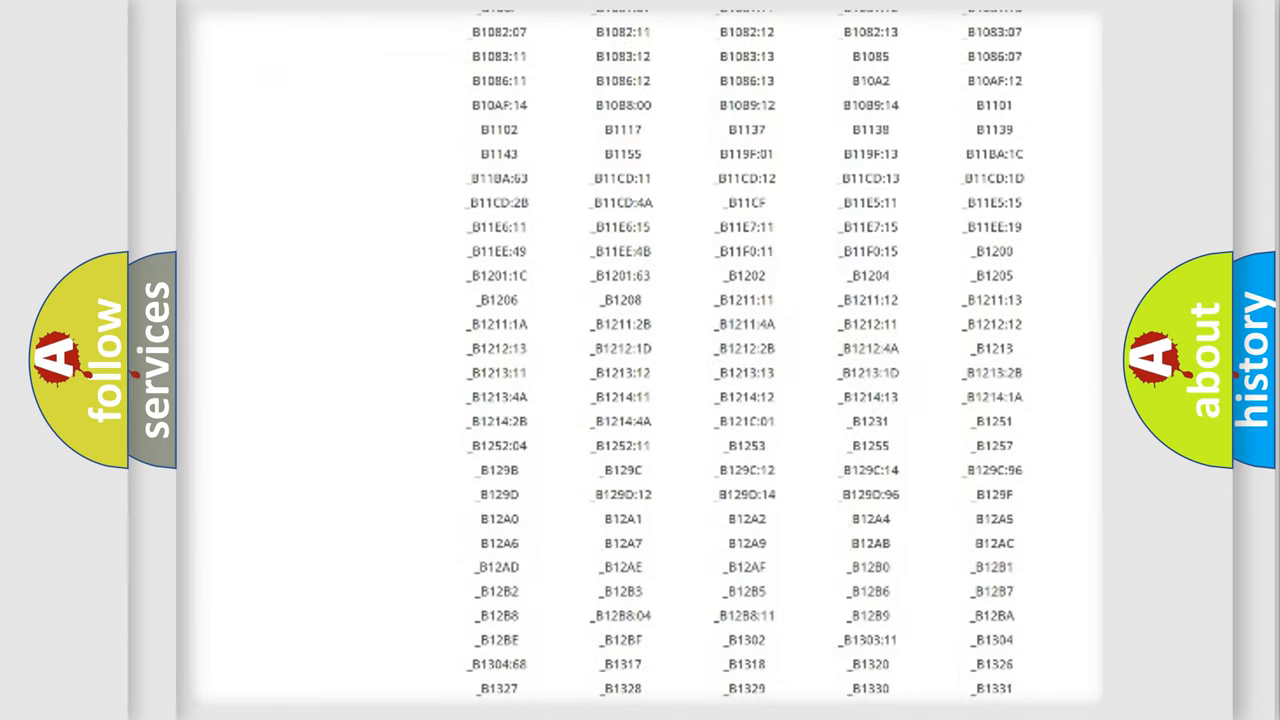
pyautogui.scroll(-3)
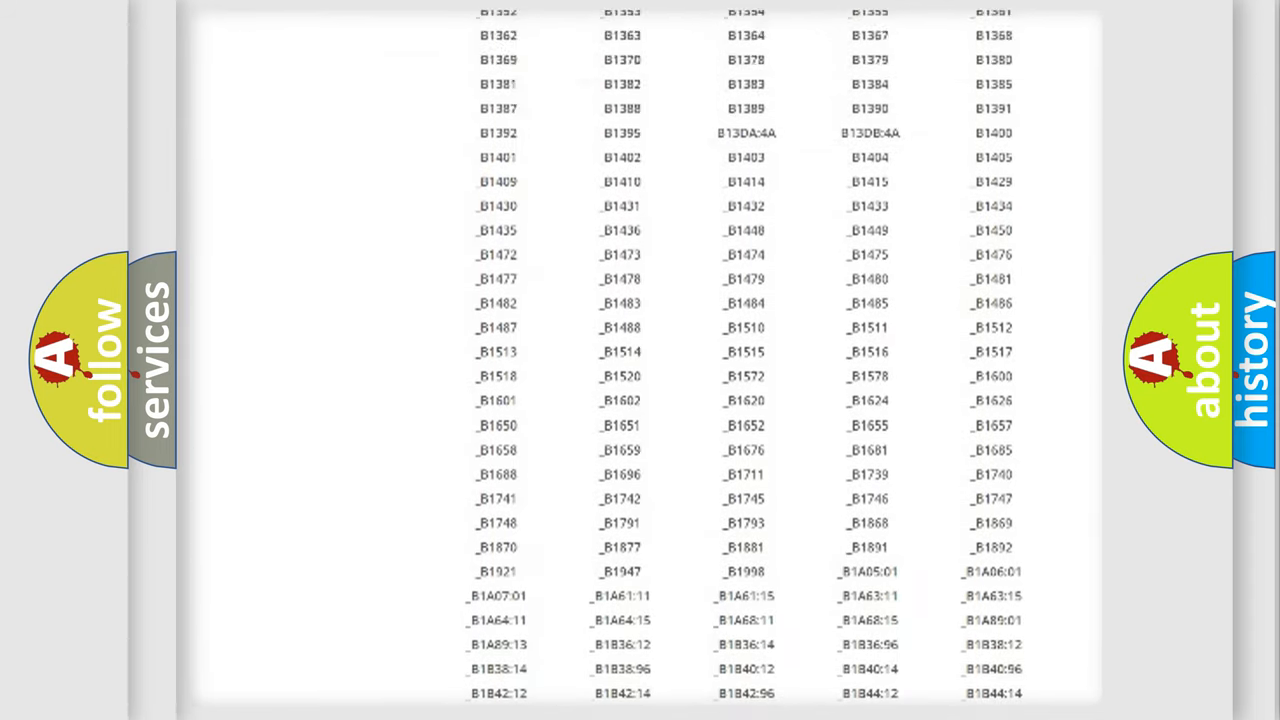
pyautogui.scroll(3)
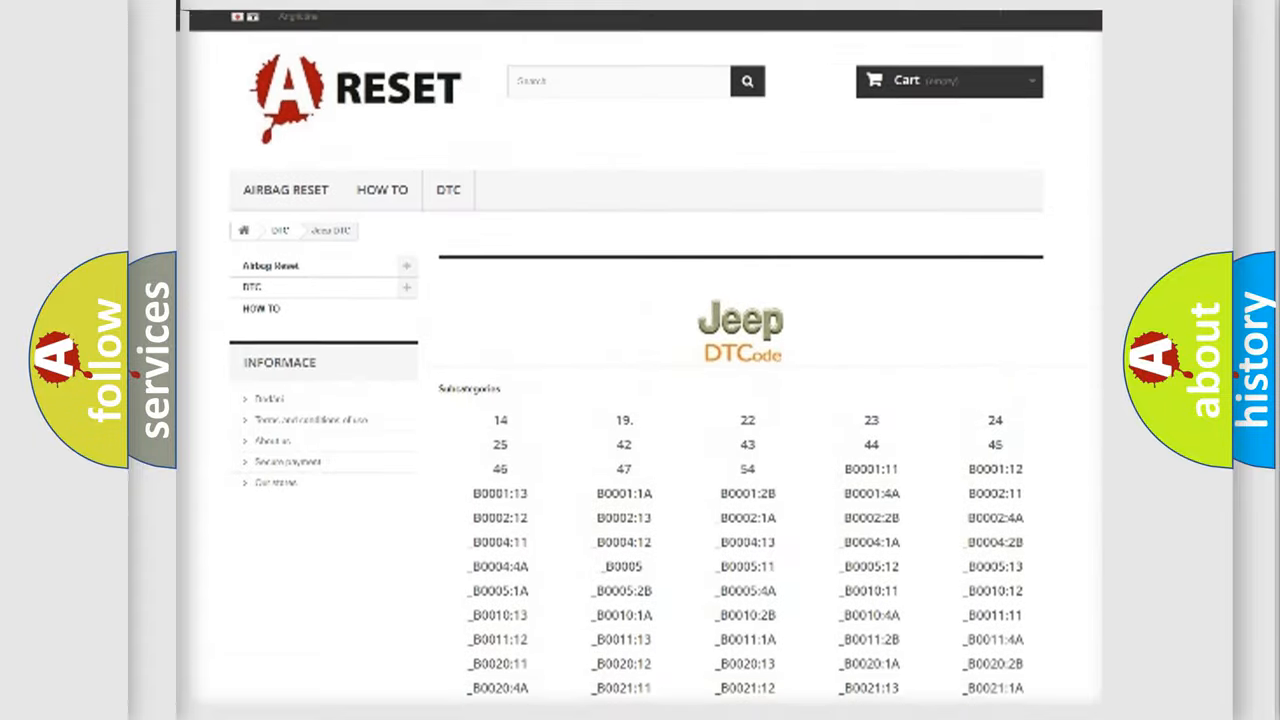